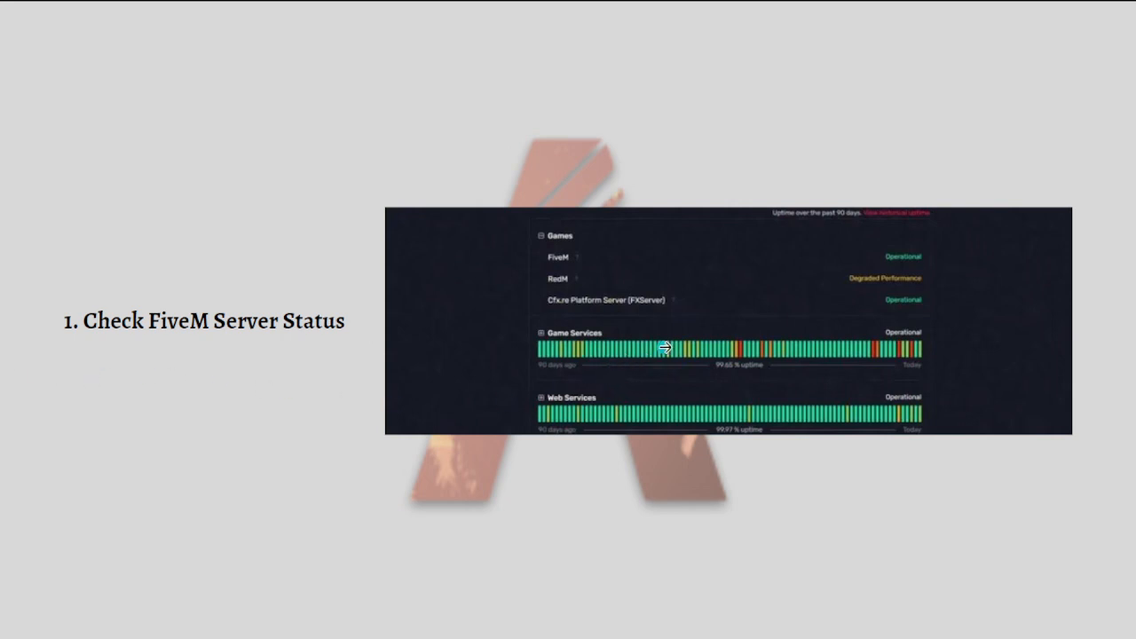
mouse_move(151, 424)
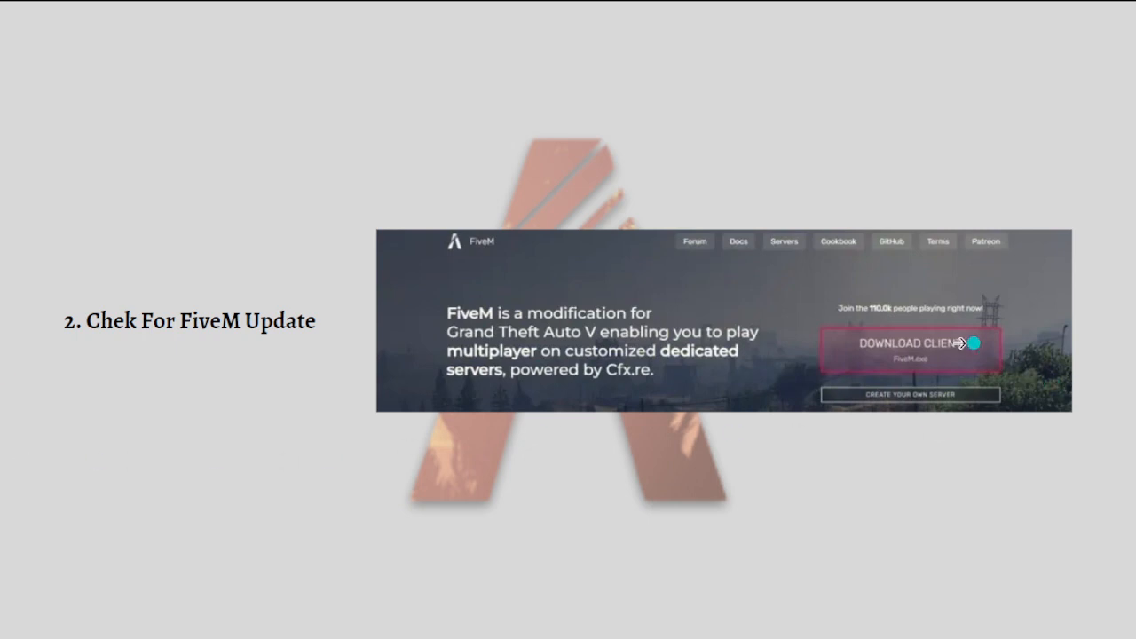
mouse_move(863, 360)
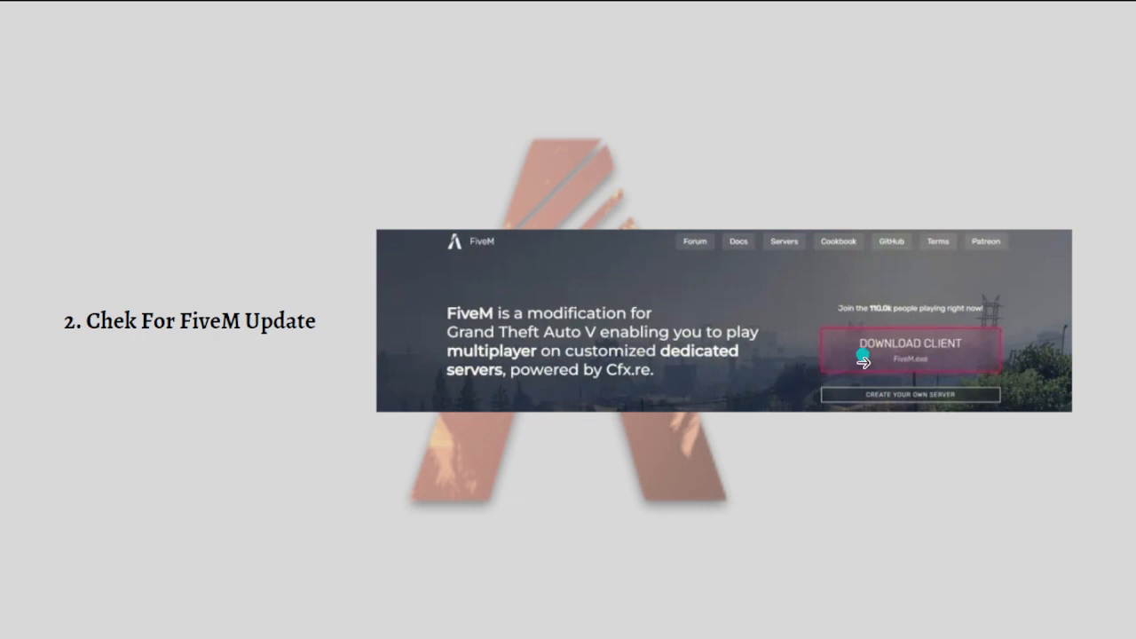